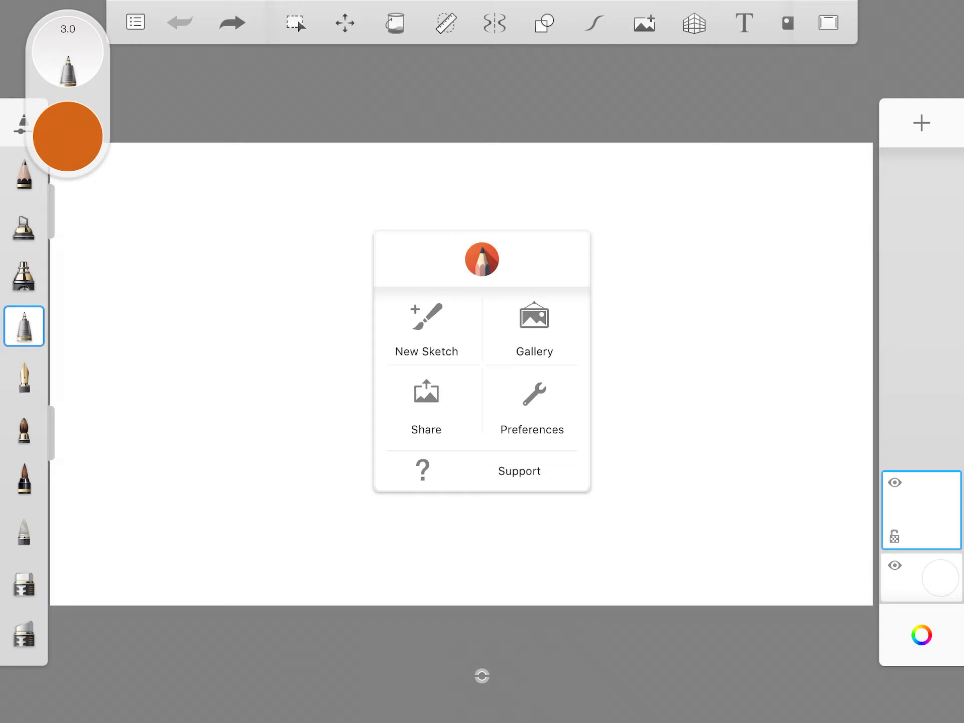
# - Create a new 1920×1080 sketch and discard the old one without saving
pyautogui.click(426, 329)
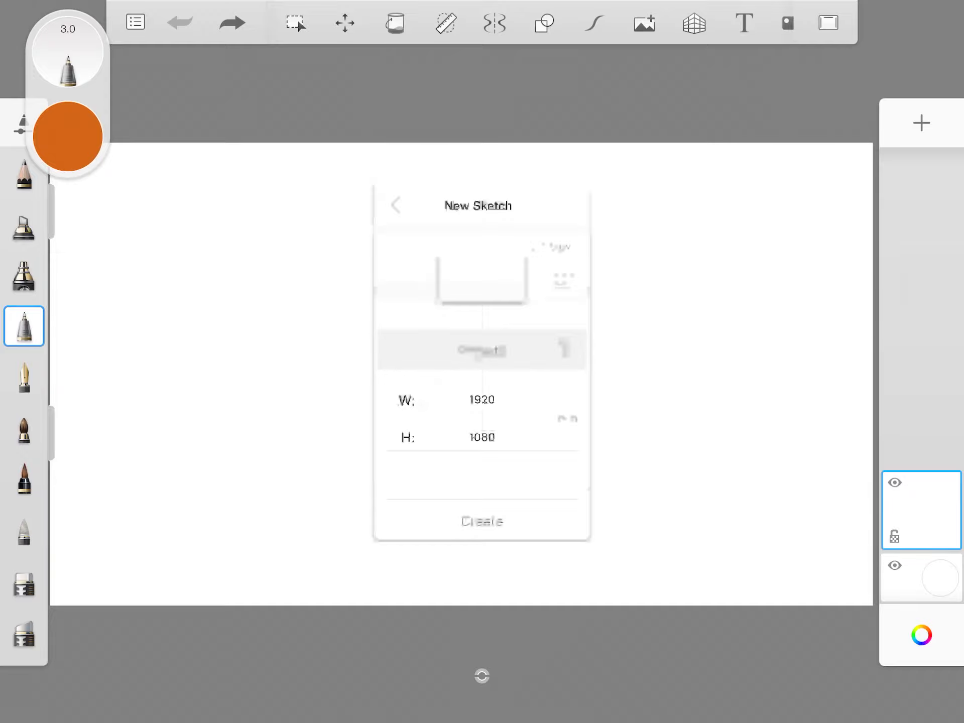
pyautogui.click(481, 521)
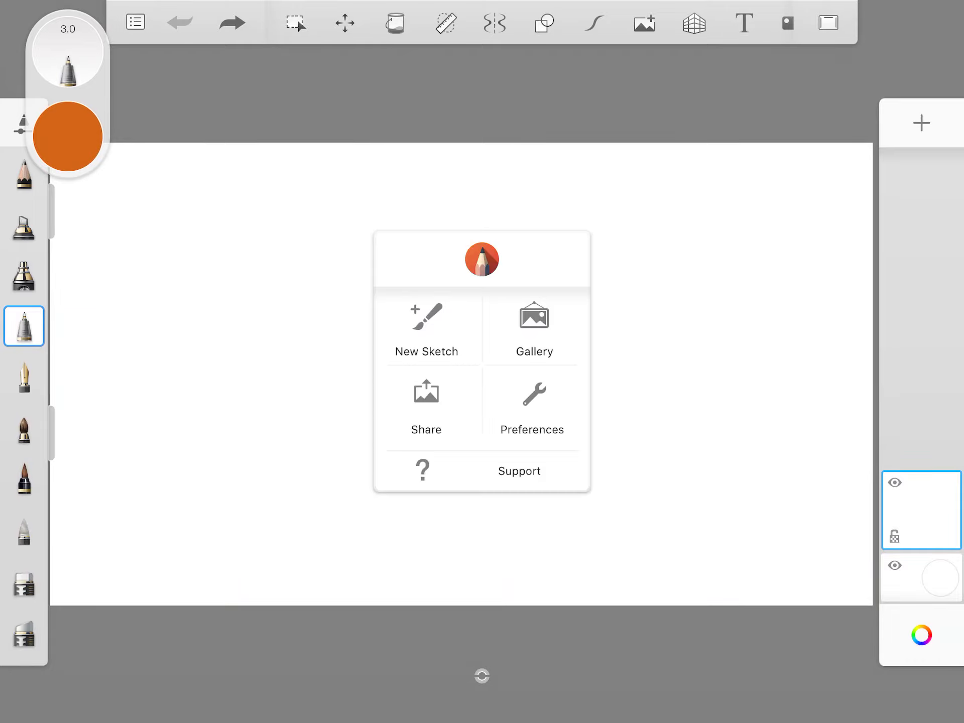
pyautogui.click(426, 330)
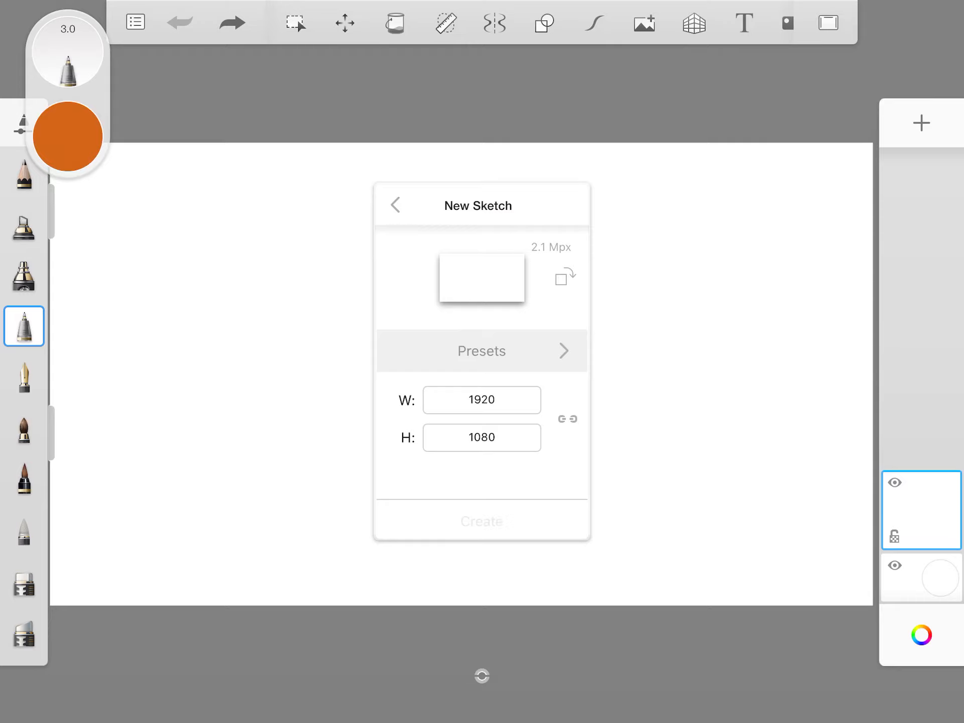
pyautogui.click(395, 205)
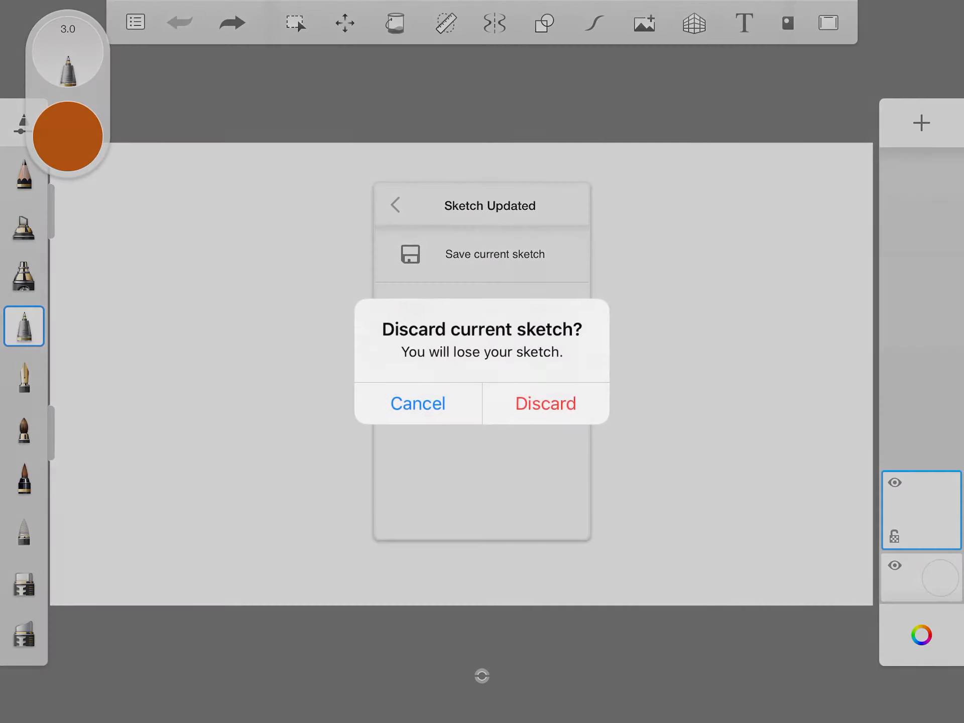
pyautogui.click(544, 403)
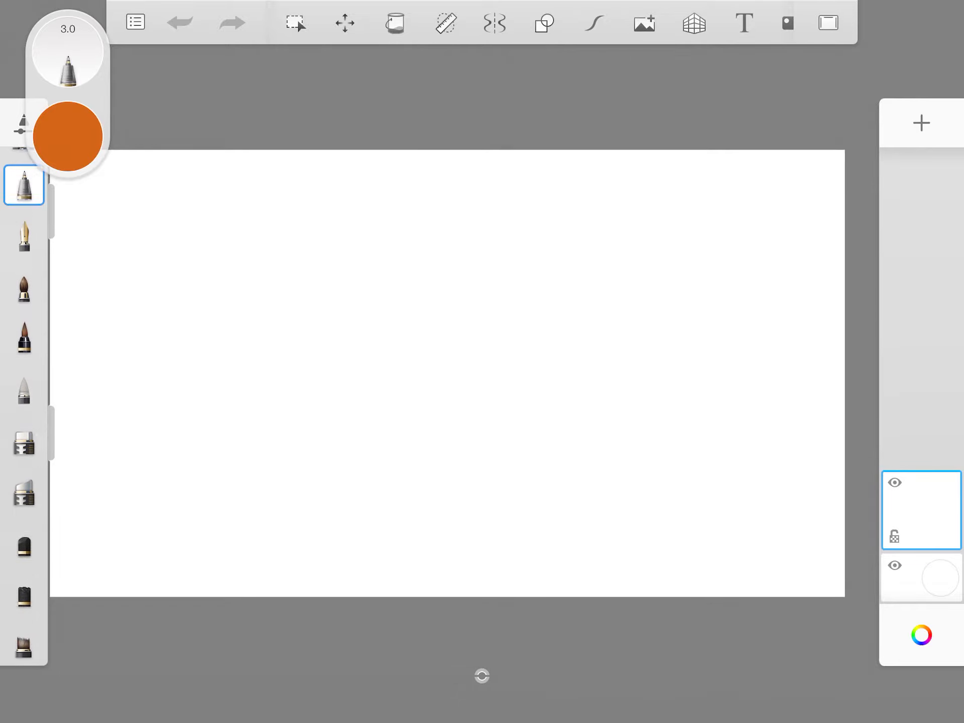
# - Scroll through the Technical Pen settings over the blank canvas
pyautogui.scroll(-3)
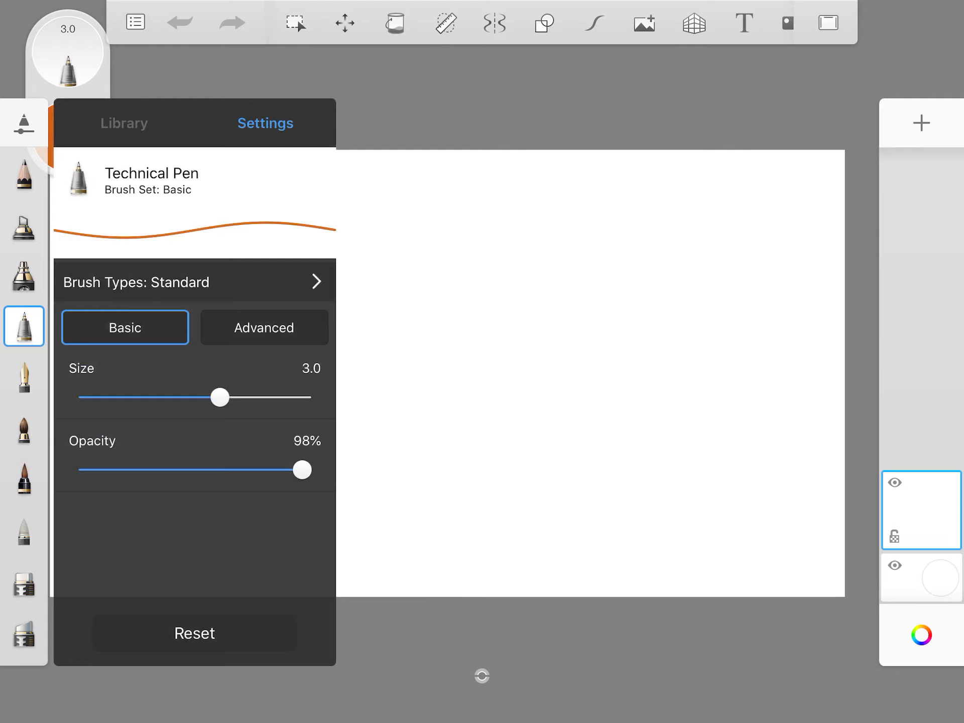
pyautogui.click(264, 327)
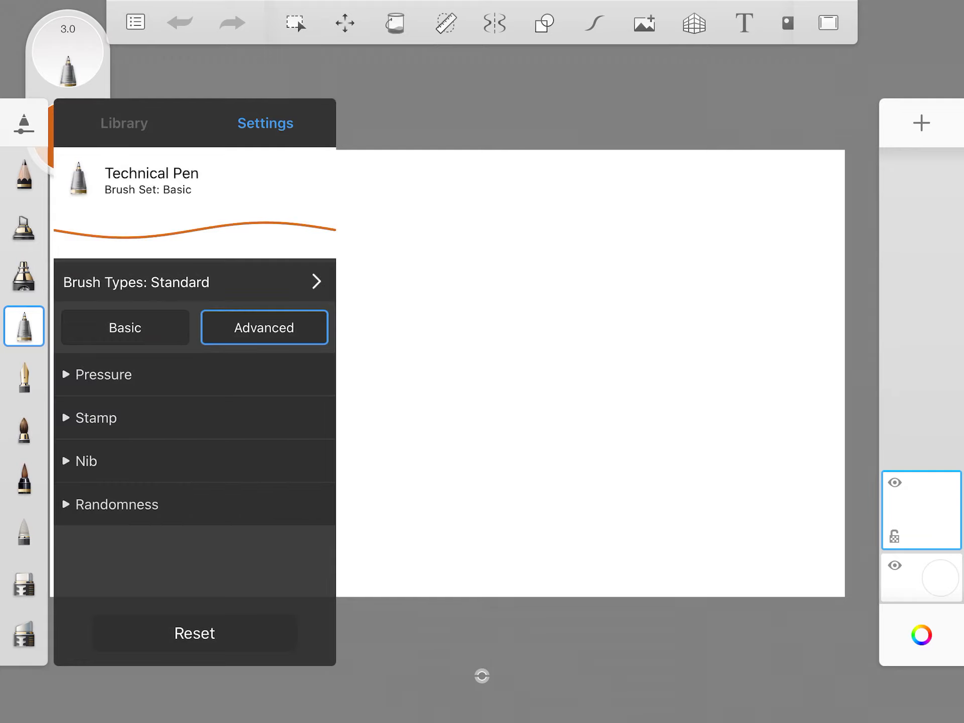
pyautogui.click(104, 374)
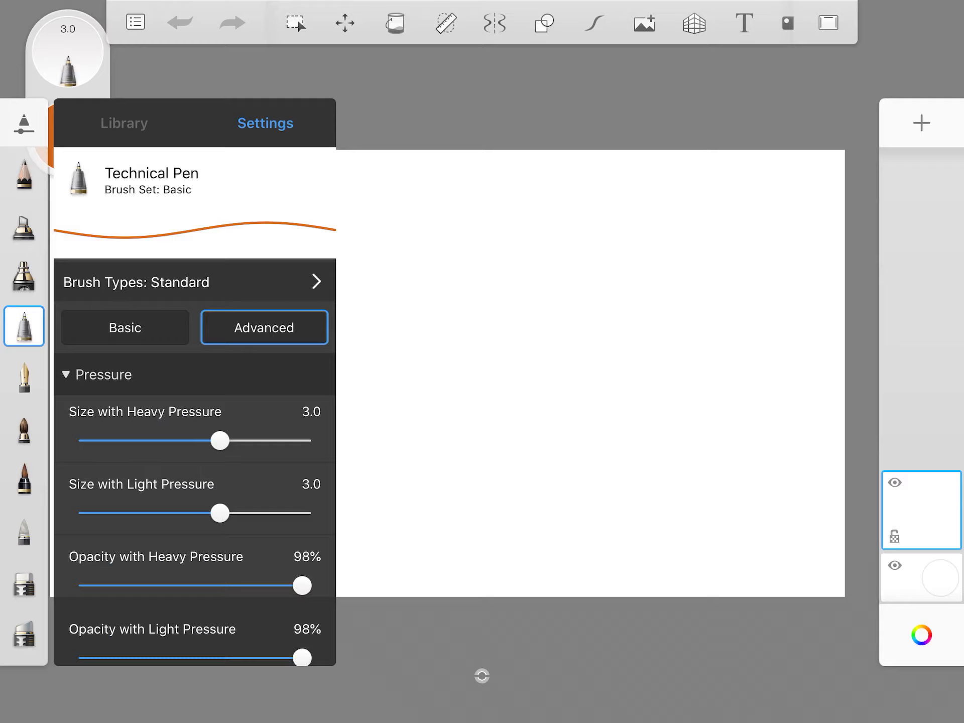
pyautogui.scroll(-3)
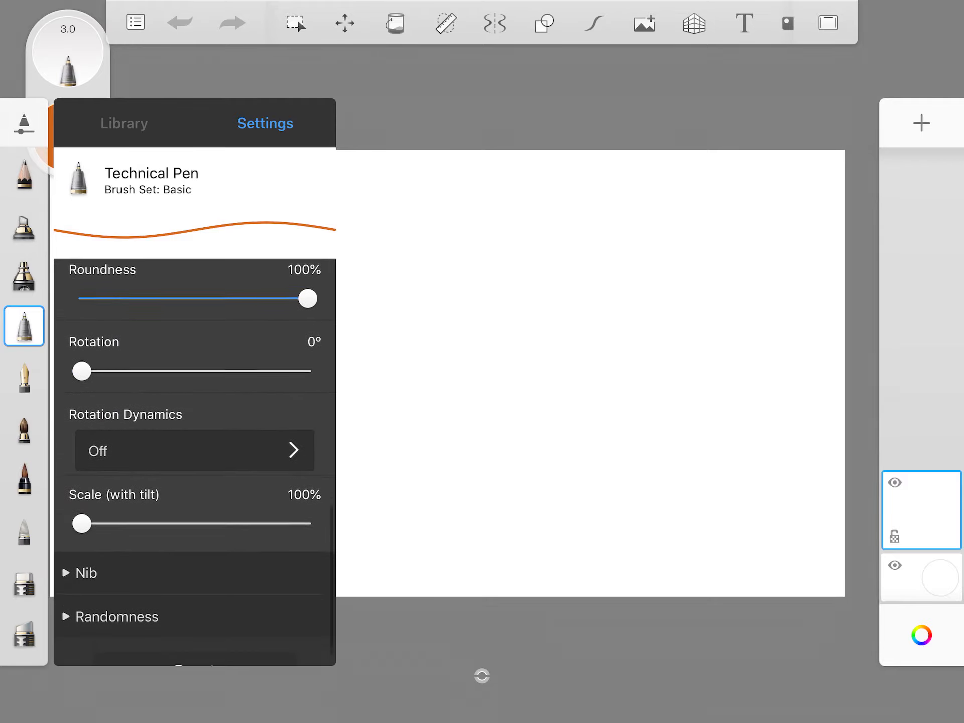
pyautogui.click(87, 574)
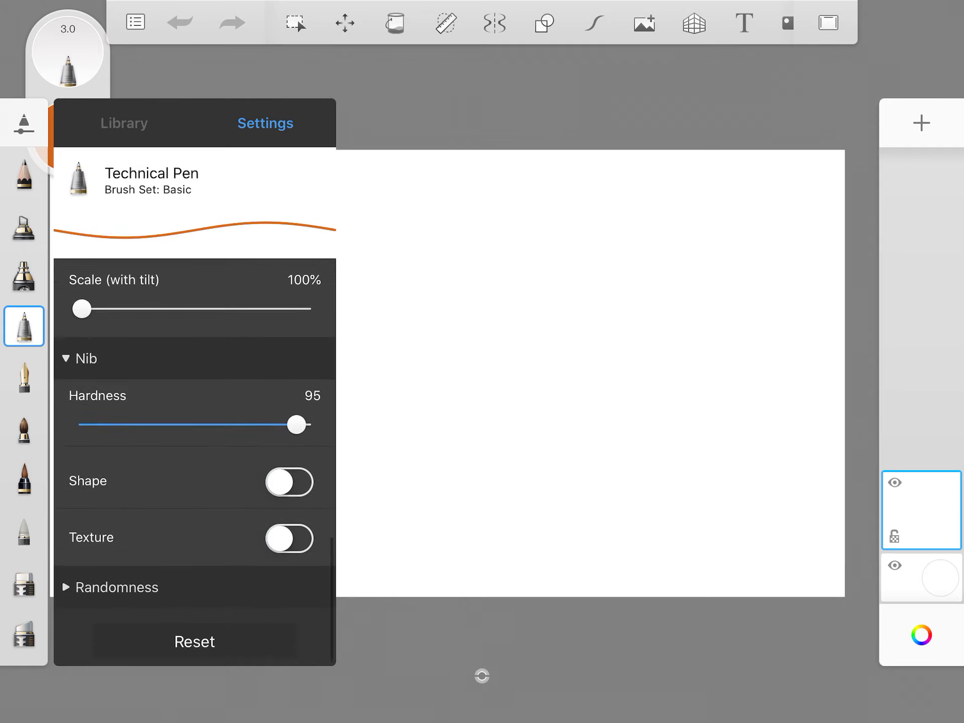
pyautogui.scroll(3)
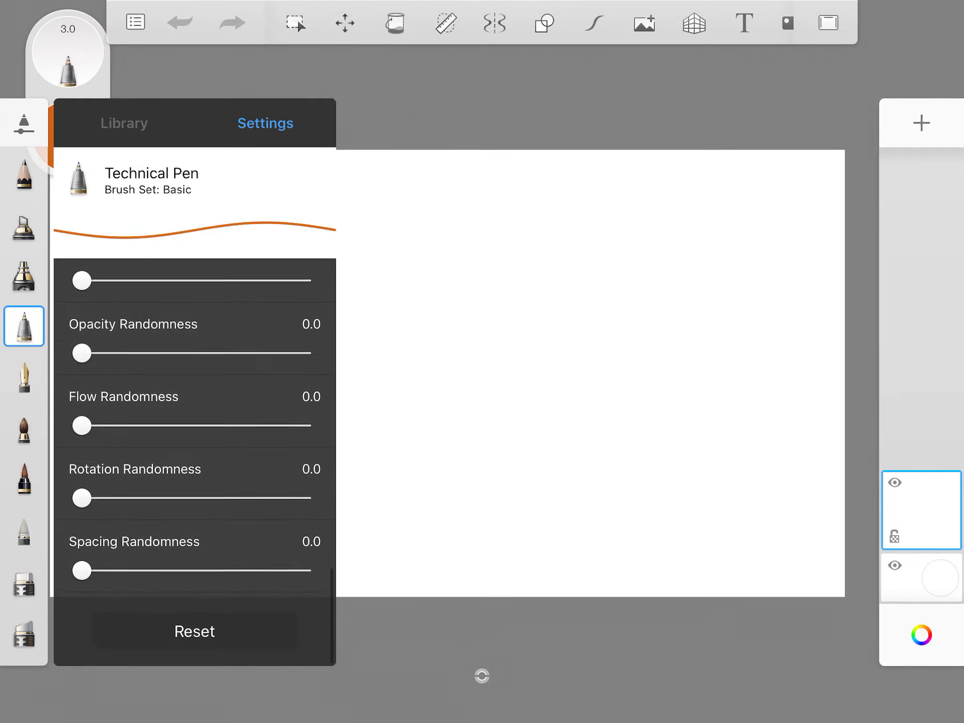
pyautogui.scroll(3)
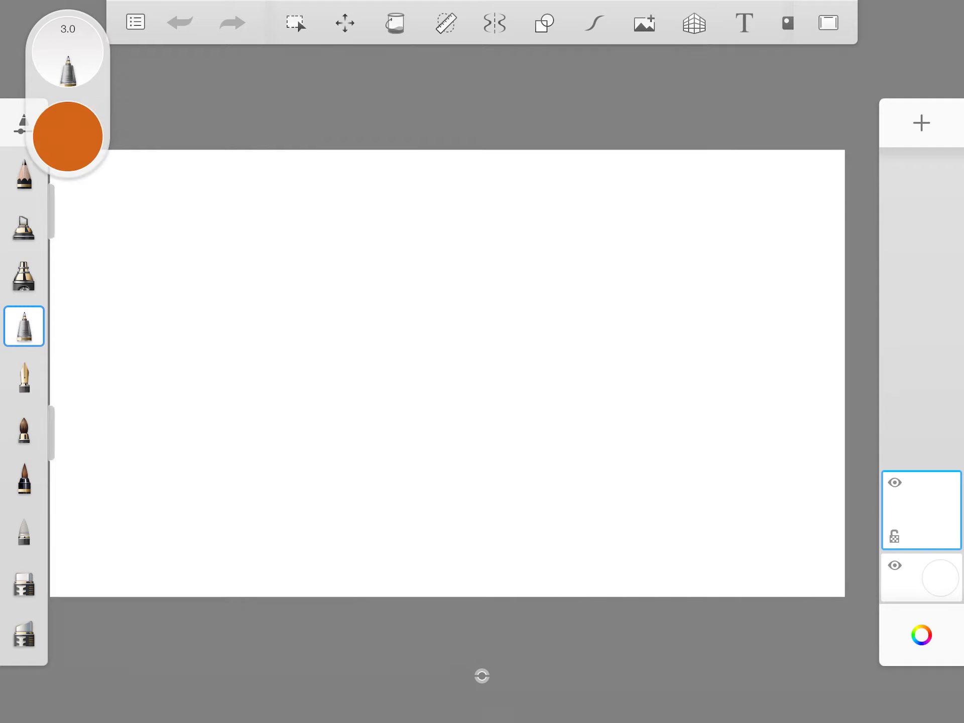
pyautogui.click(67, 135)
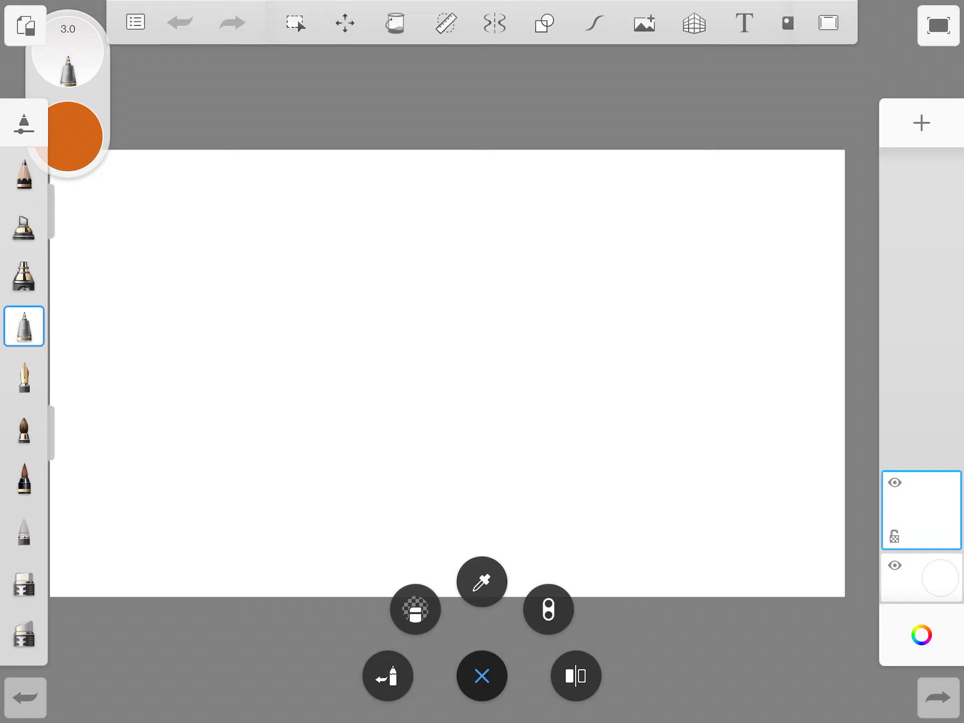
pyautogui.click(481, 580)
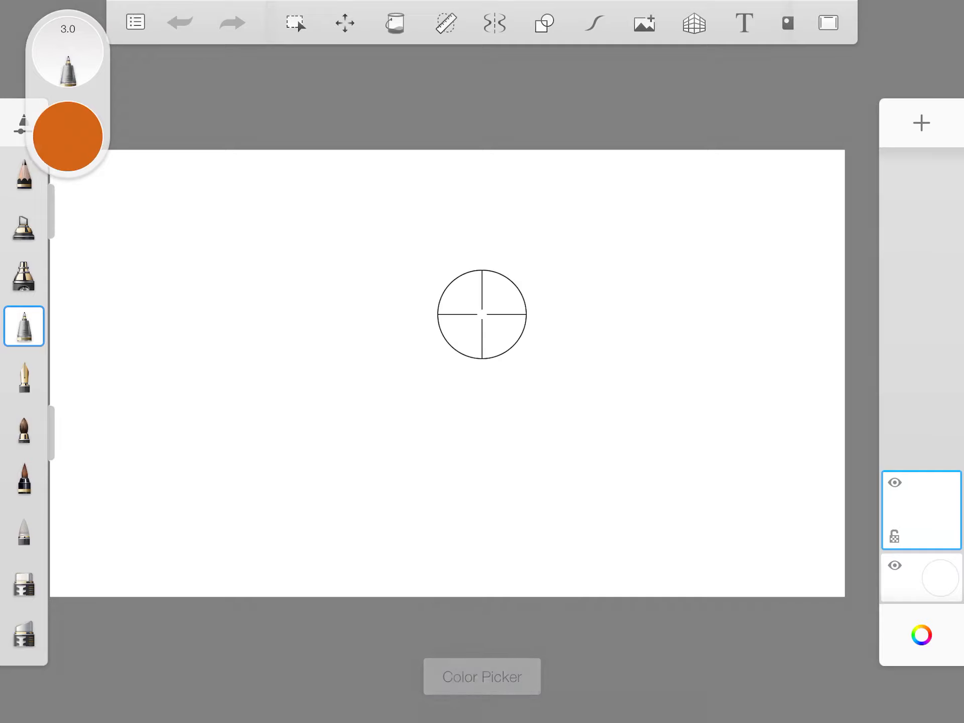
pyautogui.click(482, 676)
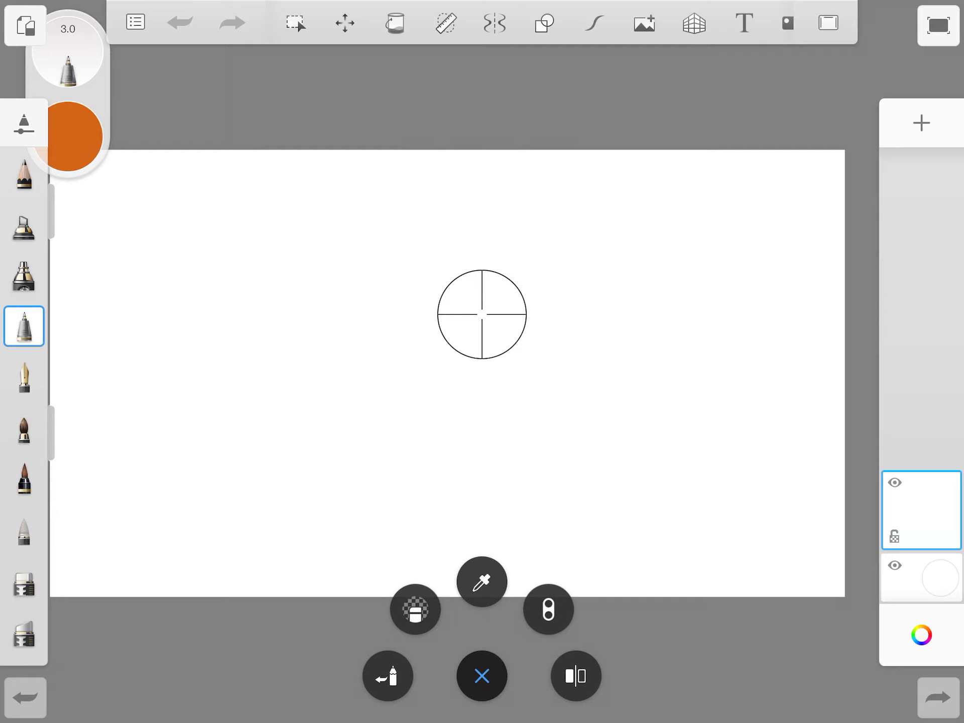
pyautogui.click(482, 675)
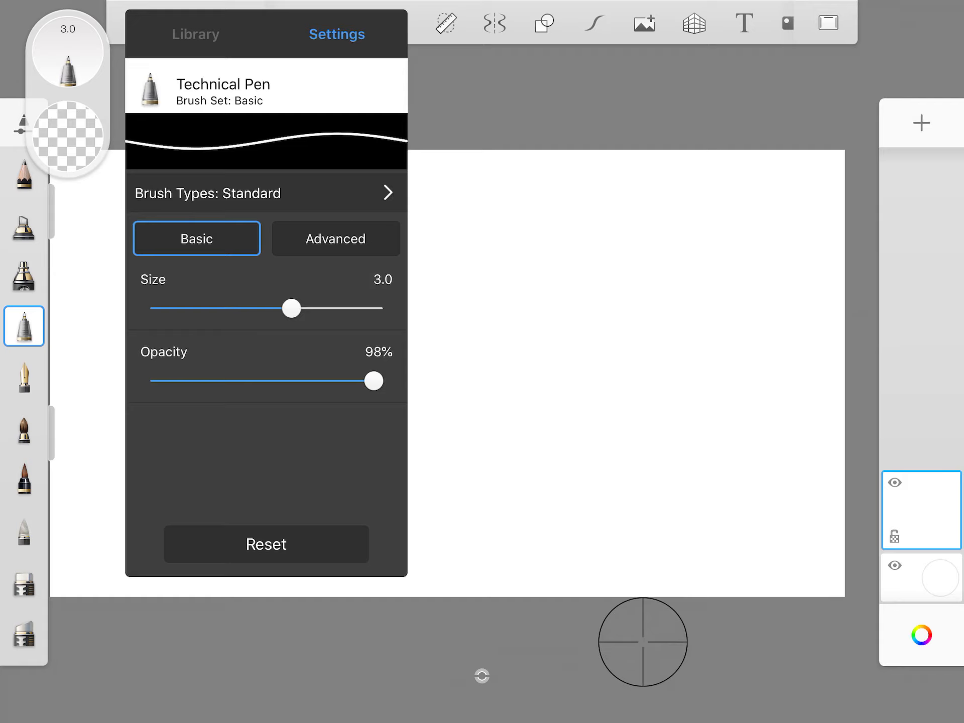
pyautogui.click(921, 635)
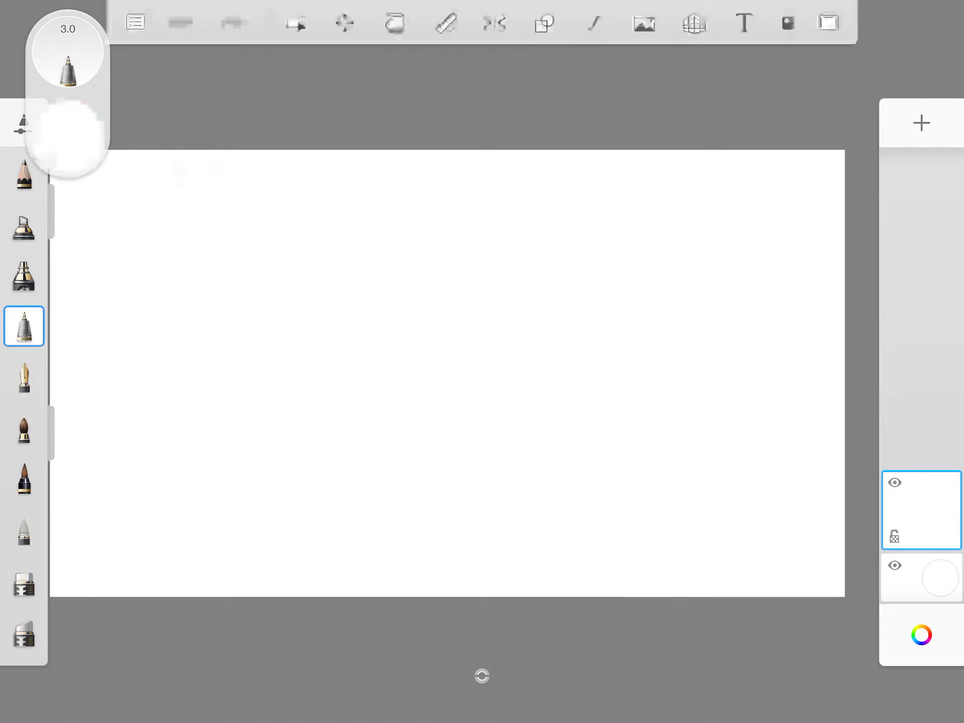
# - Handwrite 'Mechanism of alkane halogenation' in orange across the top of the page
pyautogui.click(920, 634)
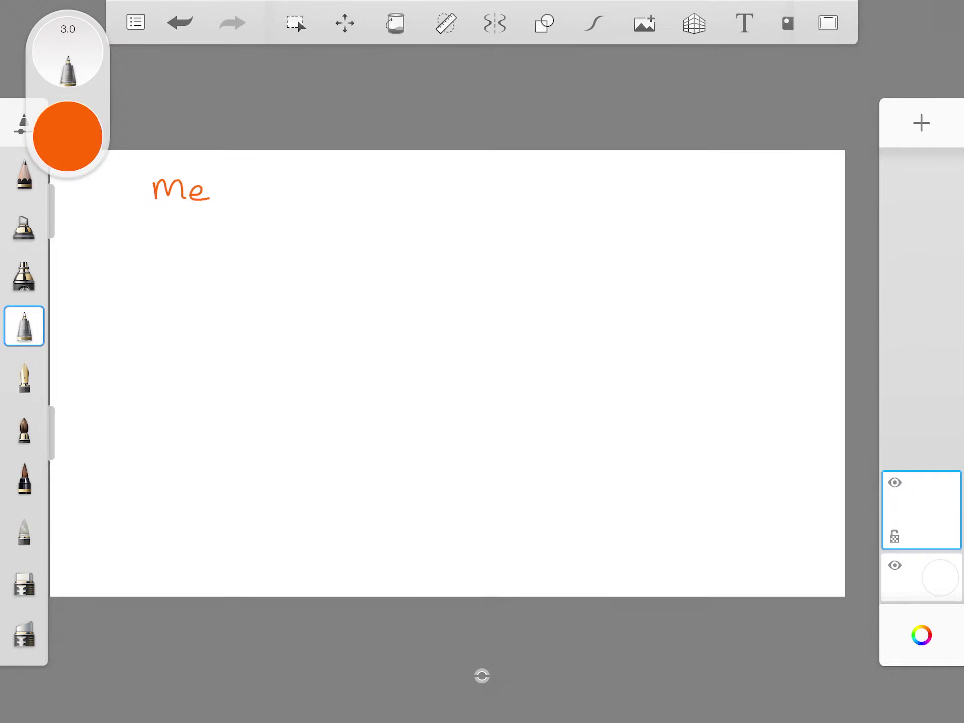
pyautogui.click(179, 23)
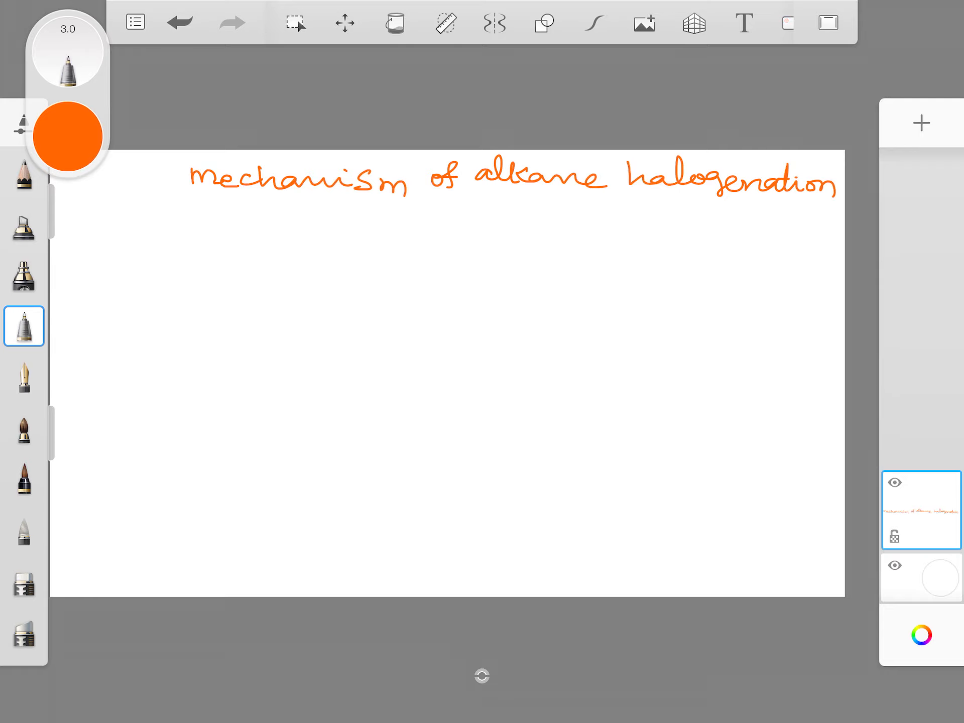
# - Write 'X₂ → 2X·' in magenta under the title with a blue 'Initiation' label
pyautogui.click(70, 135)
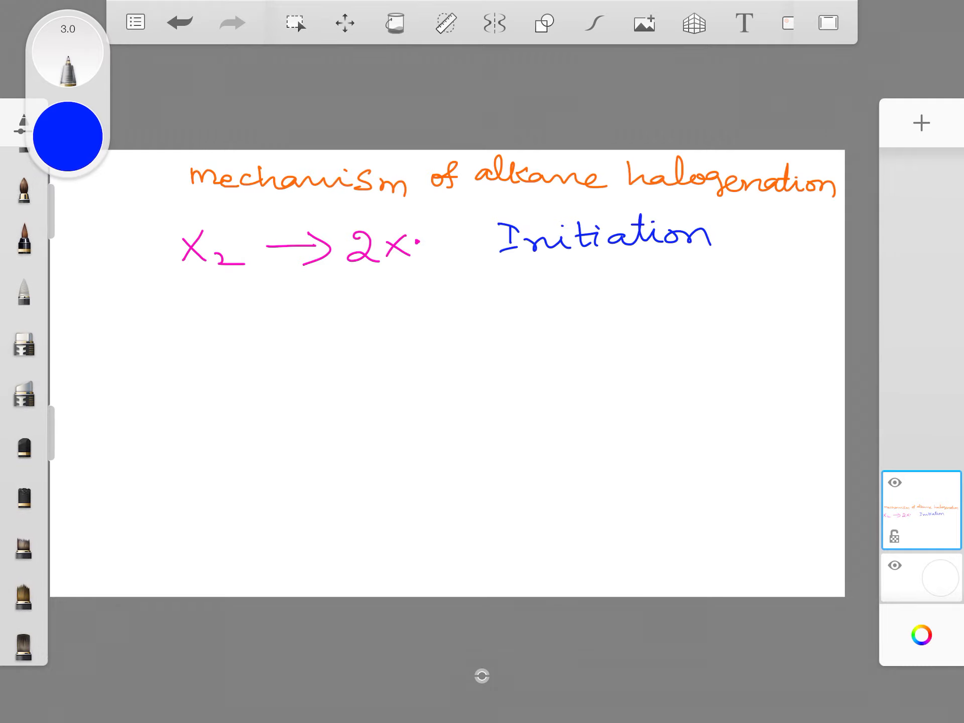
pyautogui.click(24, 492)
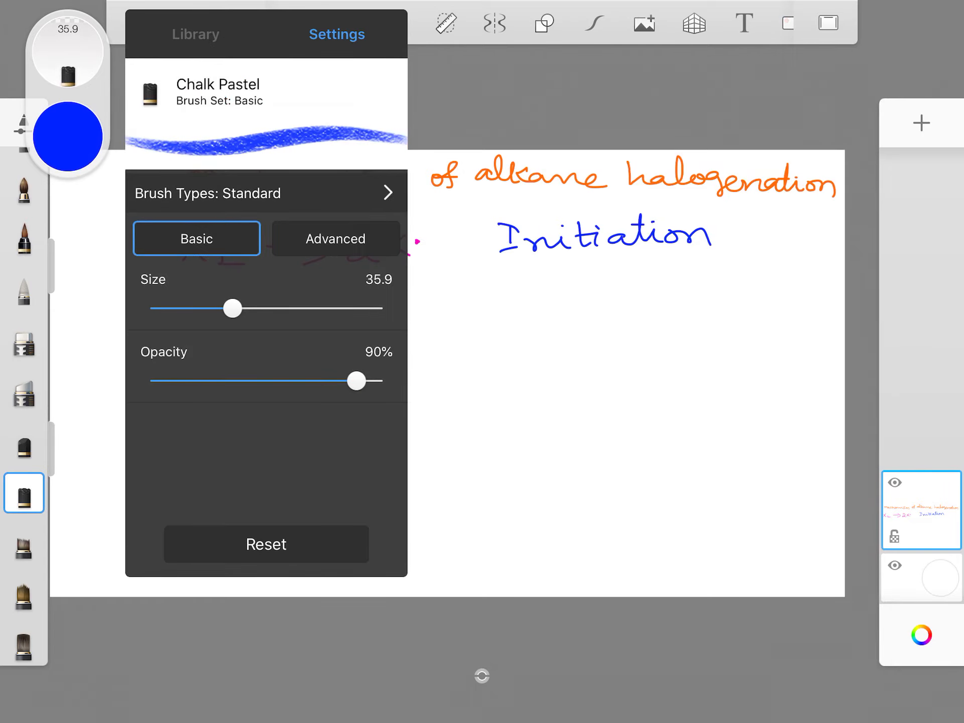
# - Dab Chalk Pastel highlights: green over X₂ and orange over 2X·
pyautogui.click(67, 136)
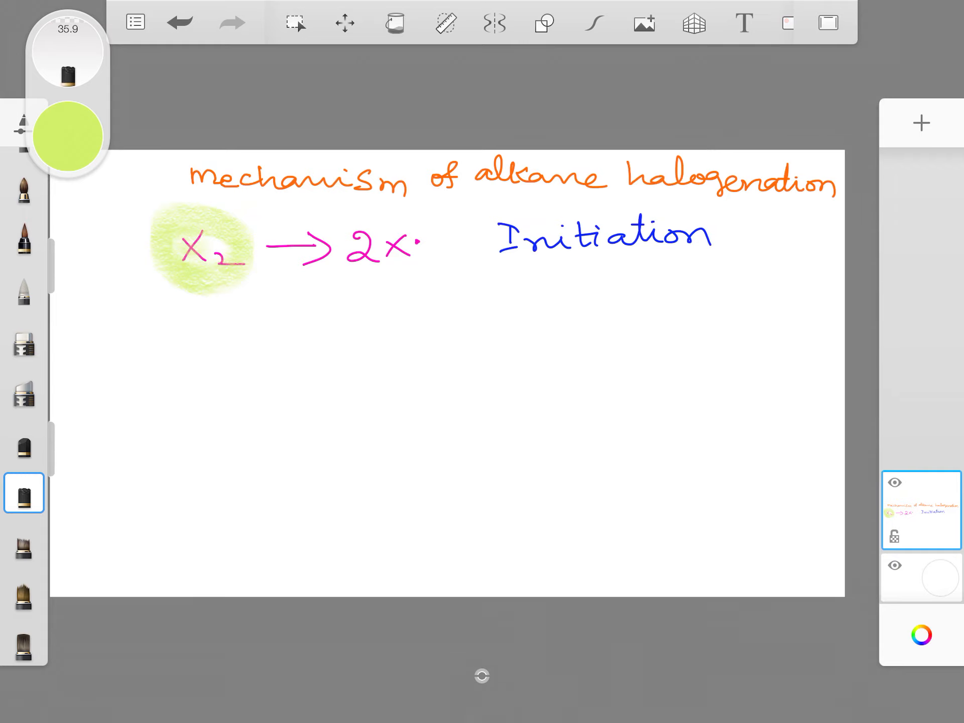
pyautogui.click(67, 135)
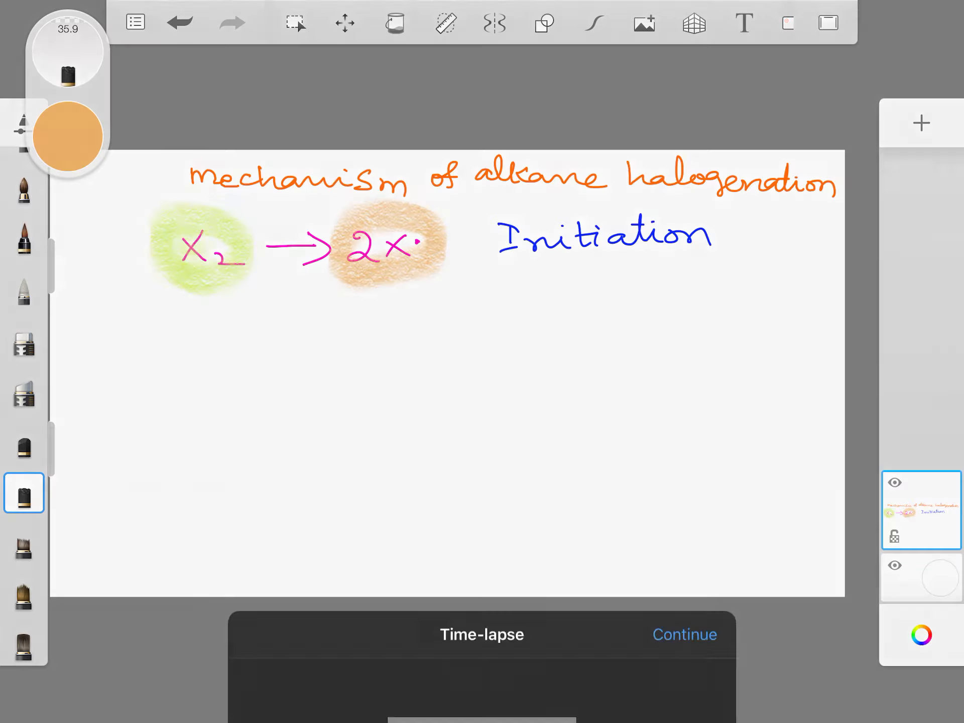
# - Dismiss the time-lapse summary and add a new empty layer above the notes
pyautogui.click(481, 633)
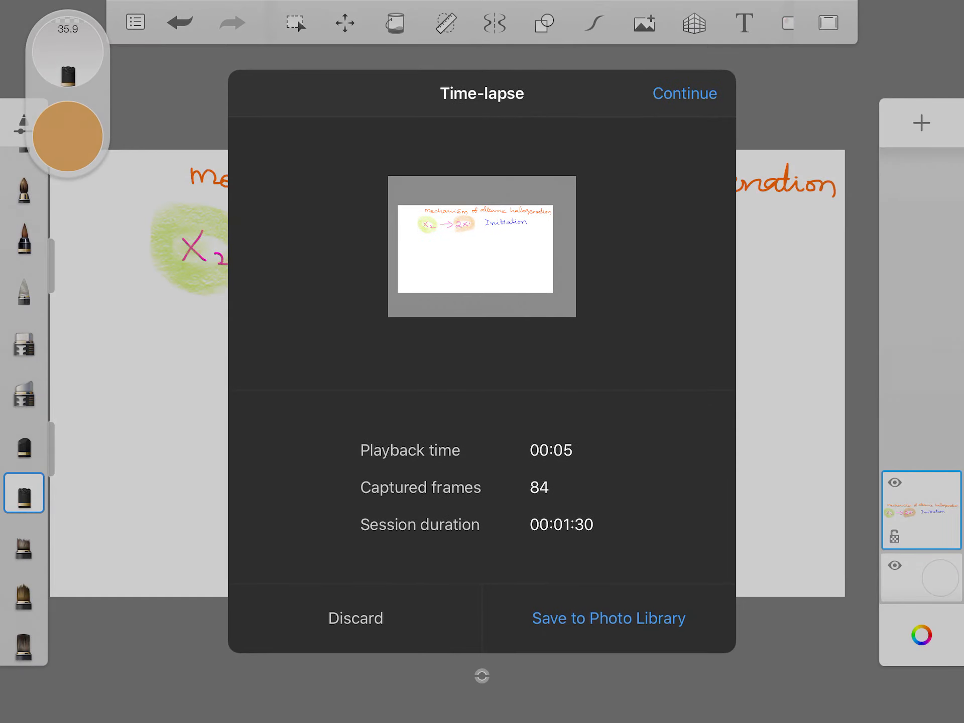
pyautogui.click(609, 618)
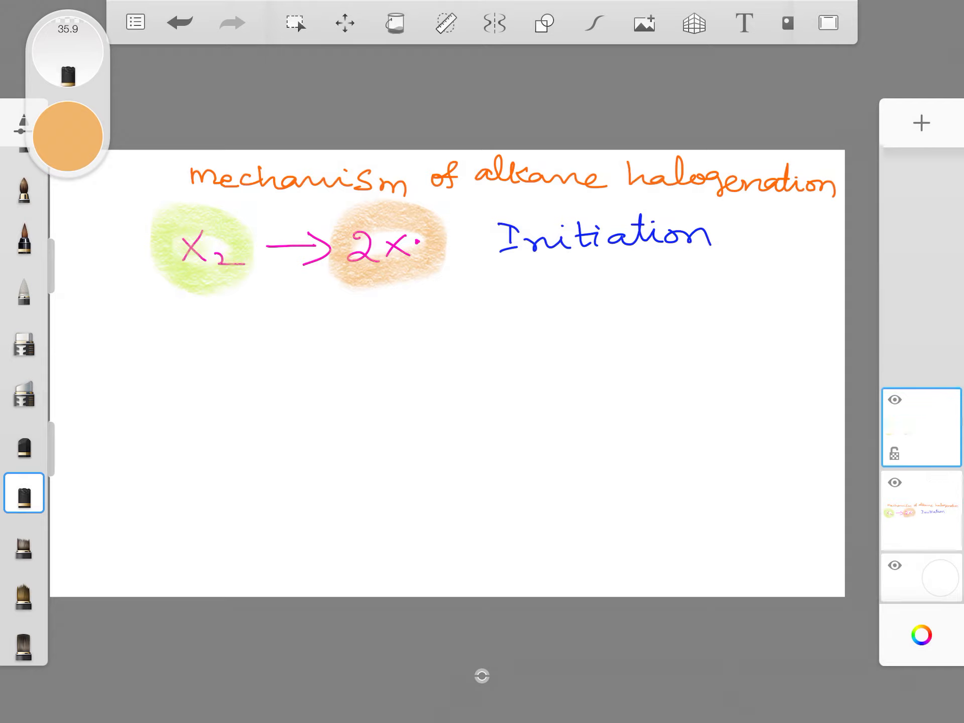
# - Switch to a fine pen brush and undo the stray X strokes
pyautogui.click(921, 427)
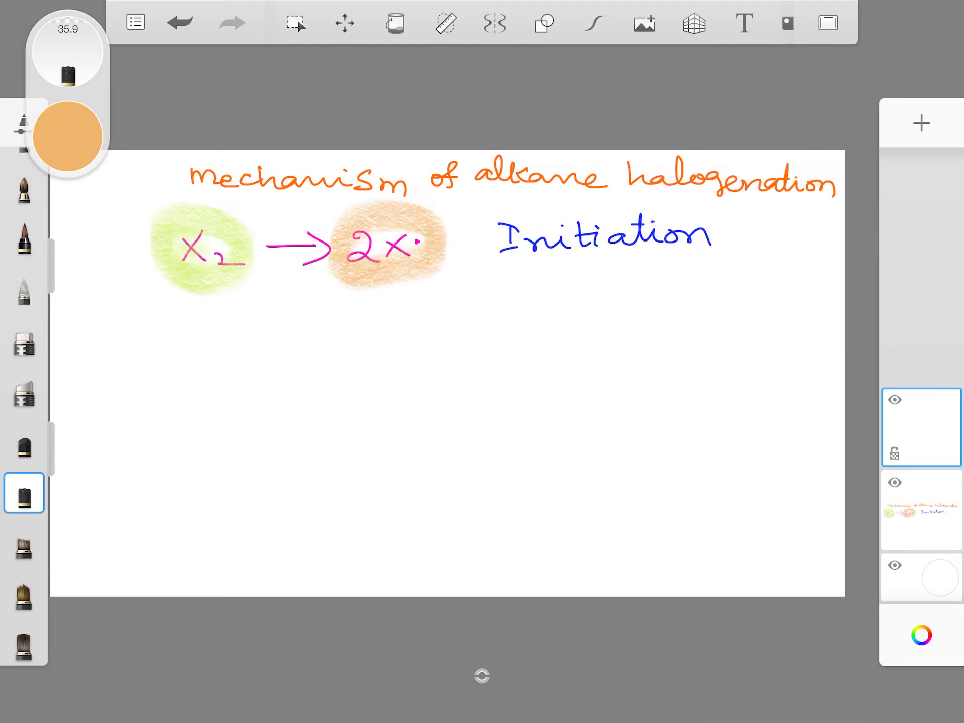
pyautogui.scroll(-3)
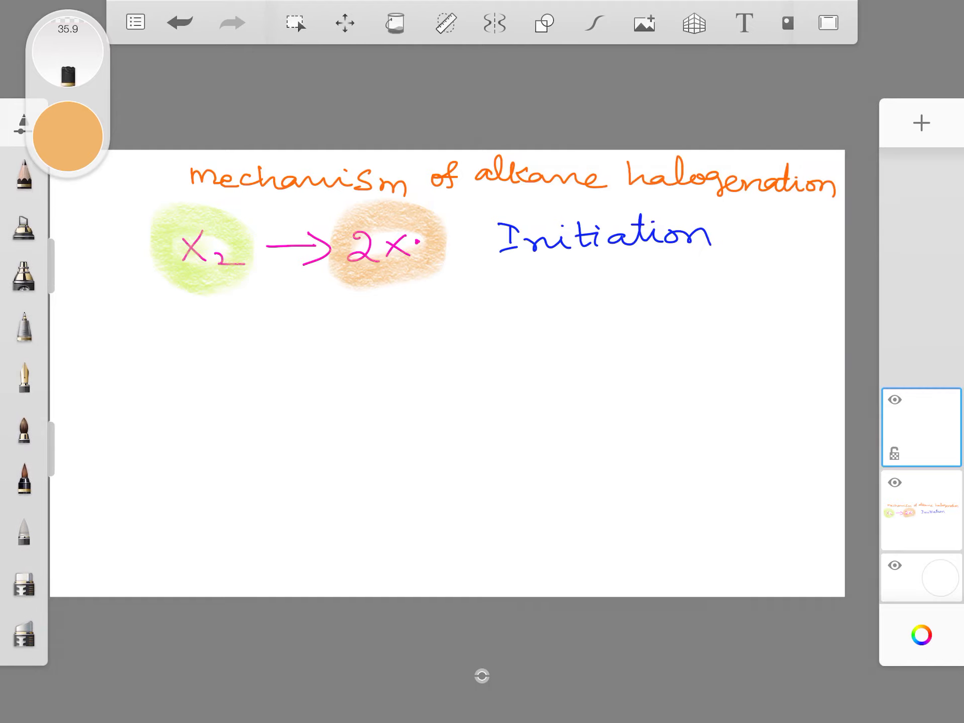
pyautogui.click(24, 326)
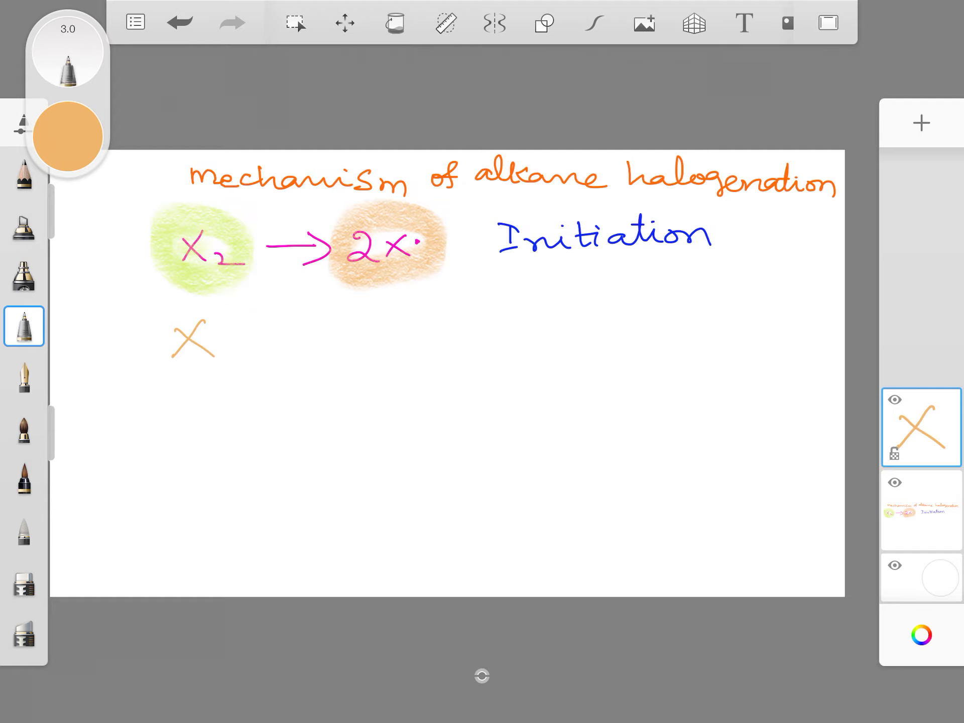
pyautogui.click(787, 23)
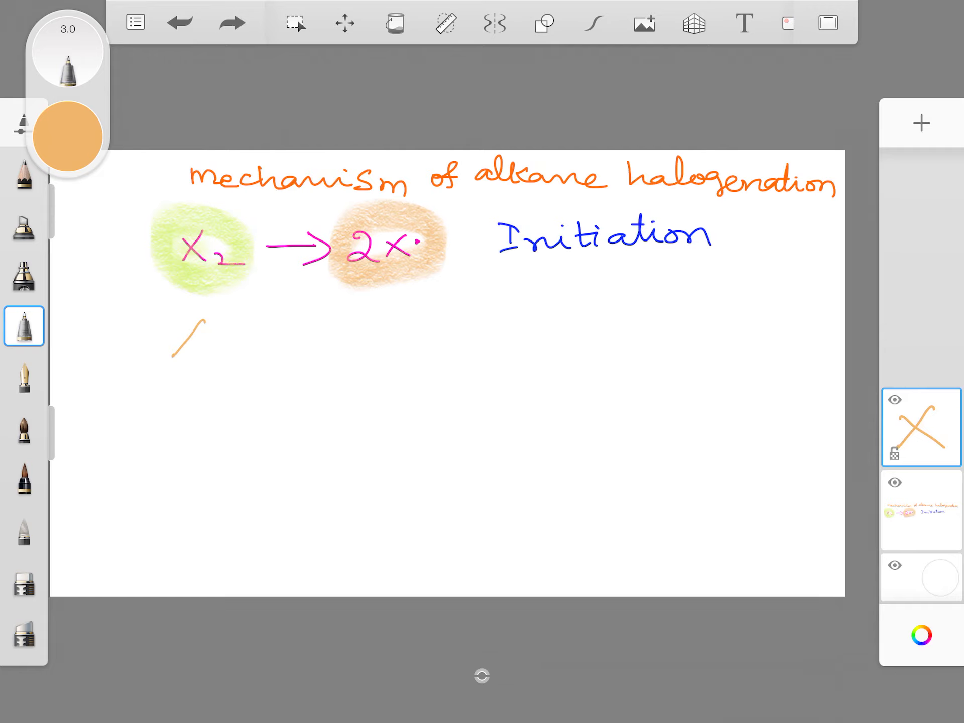
pyautogui.click(68, 137)
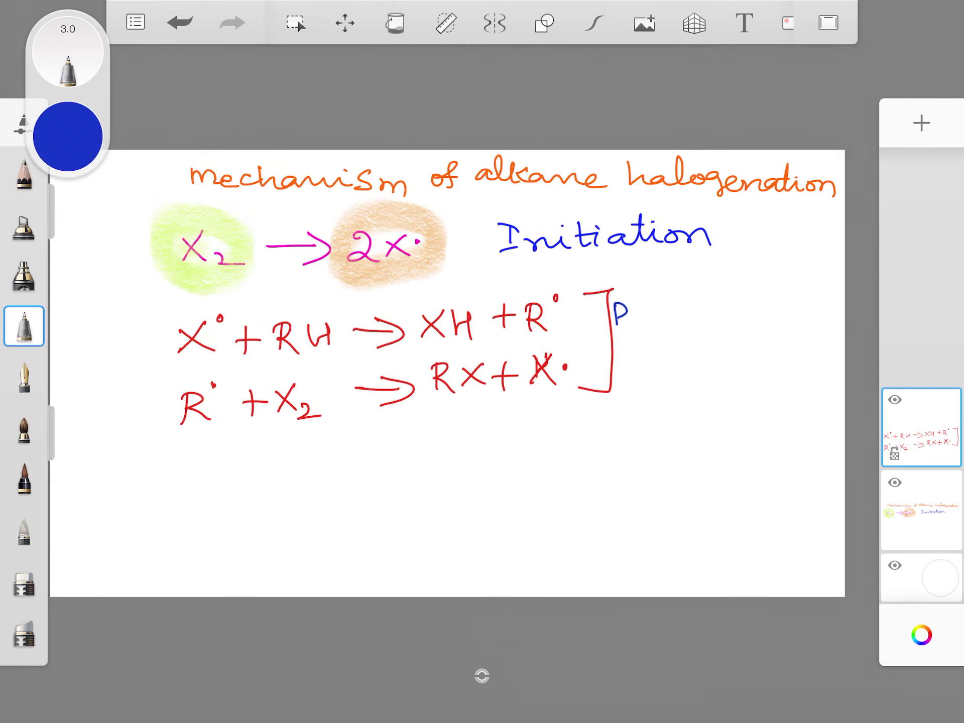
# - Write the two red propagation equations with a blue bracketed 'Propagation' label
pyautogui.write('ropagation')
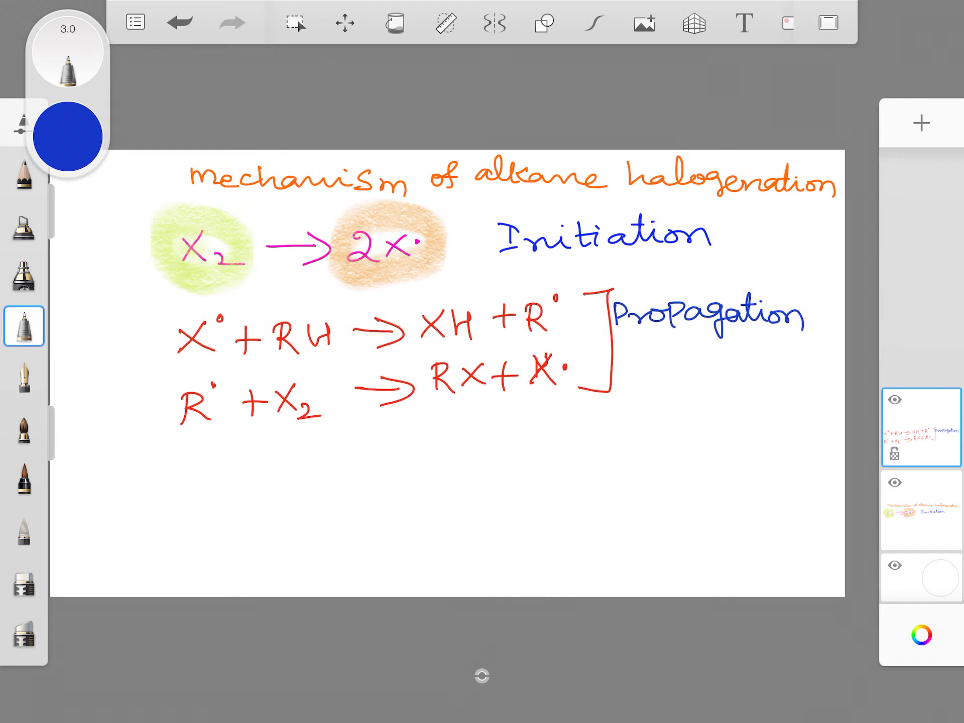
pyautogui.click(895, 398)
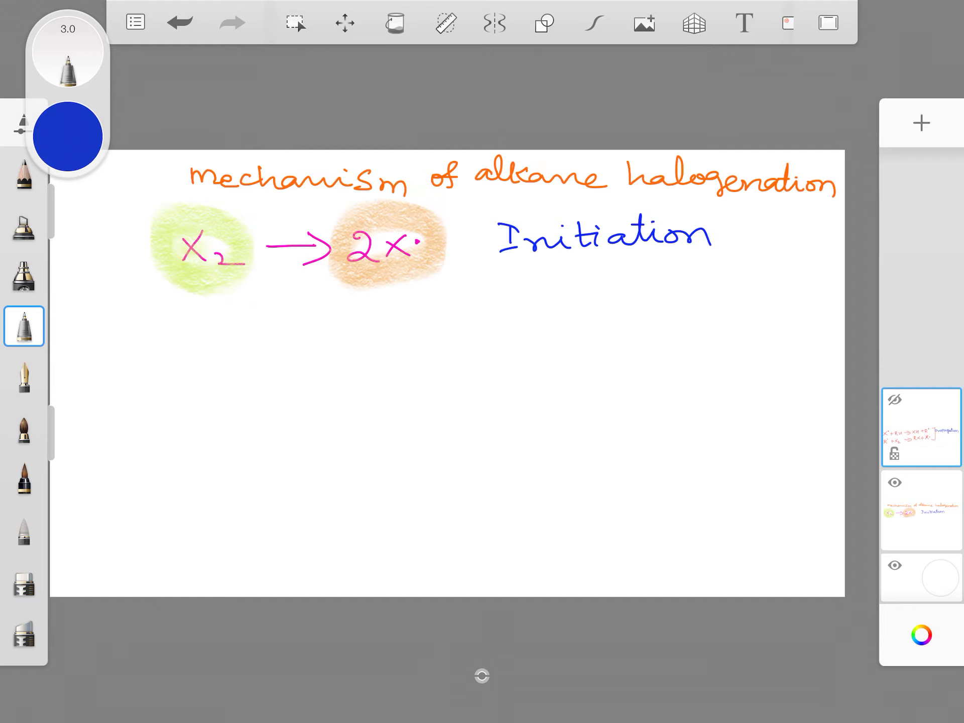
pyautogui.click(894, 482)
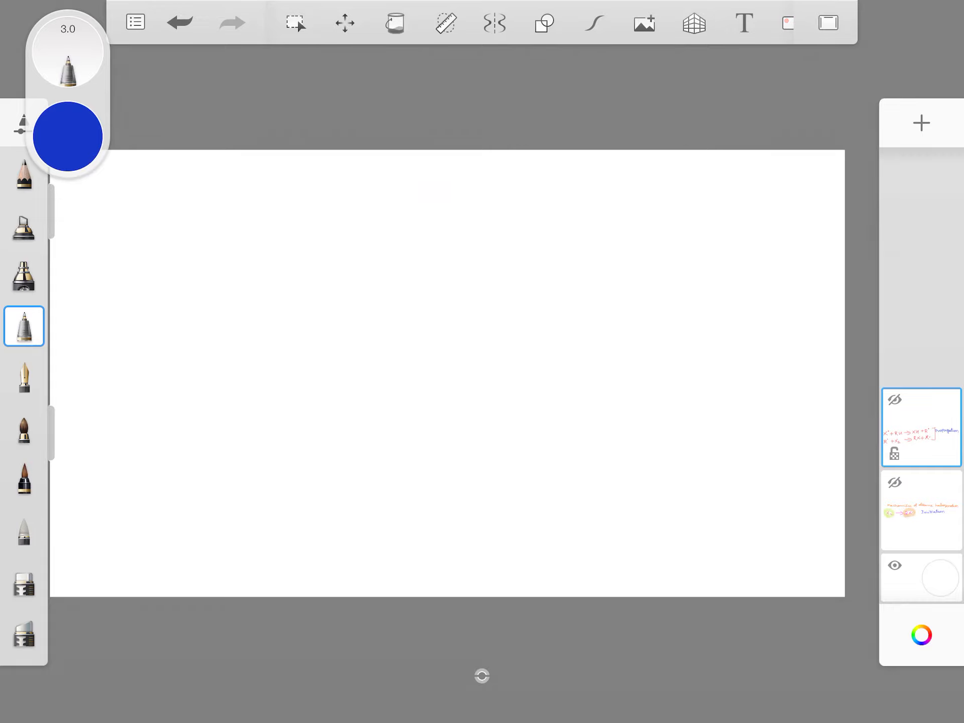
pyautogui.click(895, 400)
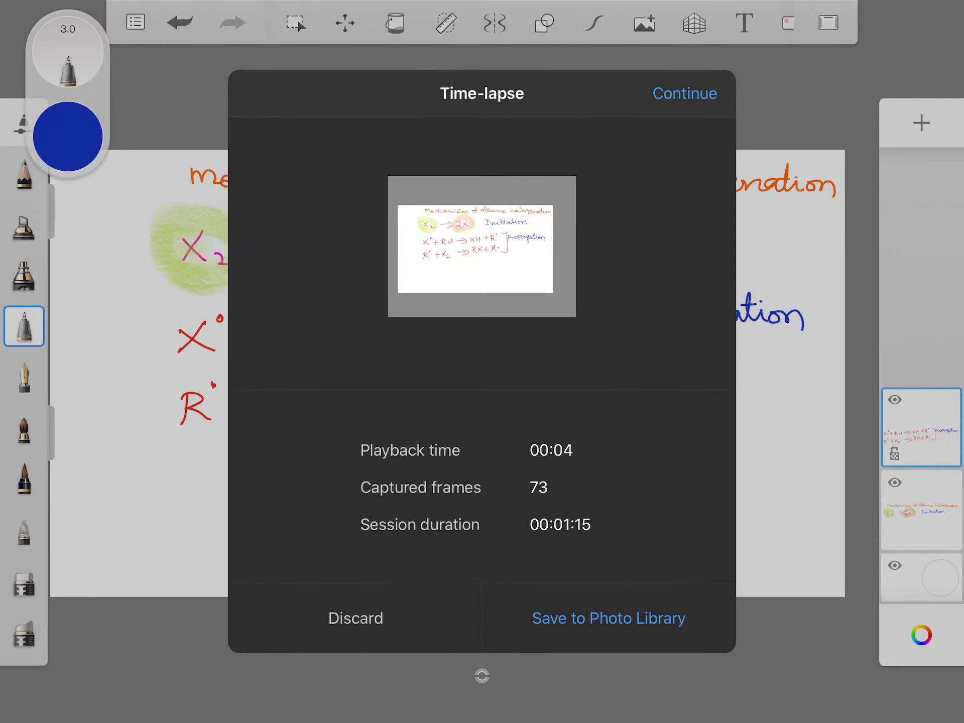
# - Dismiss the second time-lapse summary to show the full notes again
pyautogui.click(684, 92)
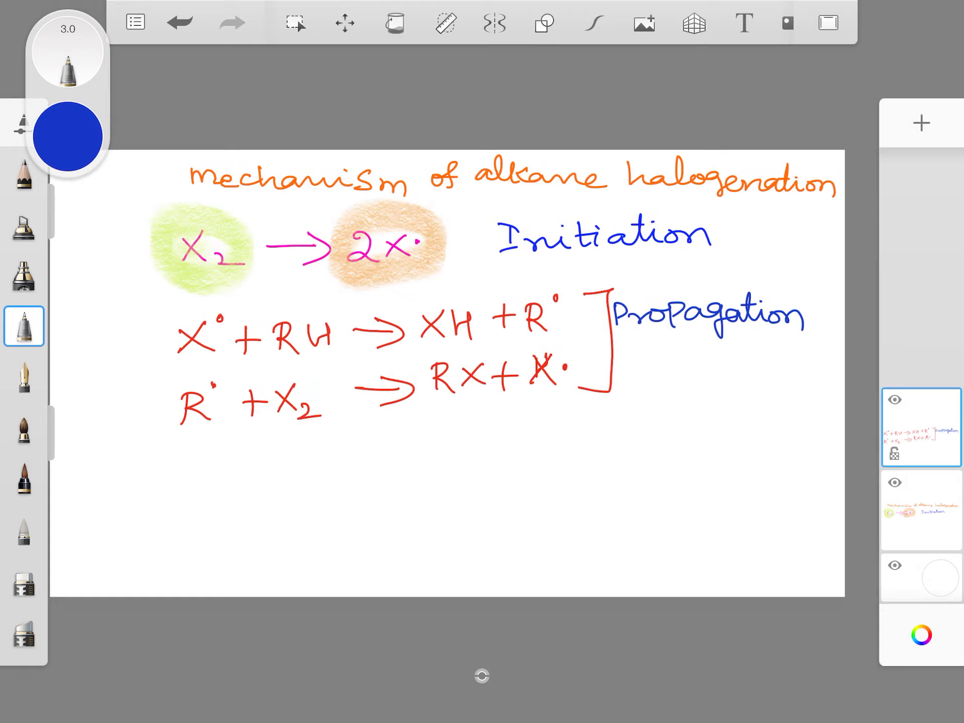
# - Place a large pink 'Rest' text layer over the equations
pyautogui.click(743, 23)
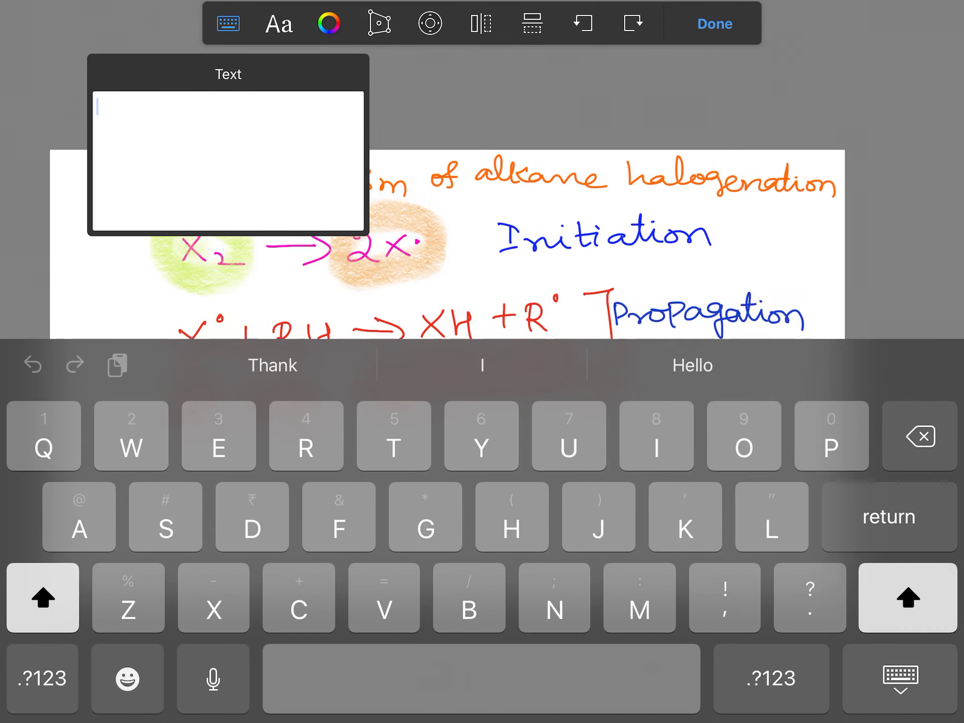
pyautogui.write('Rest')
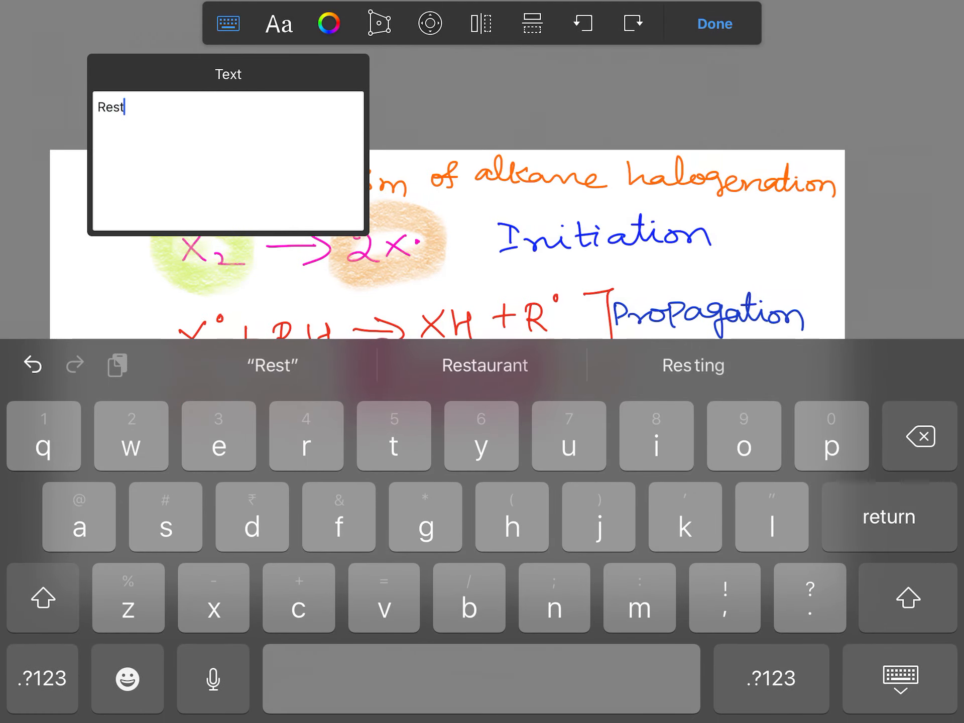
pyautogui.click(714, 23)
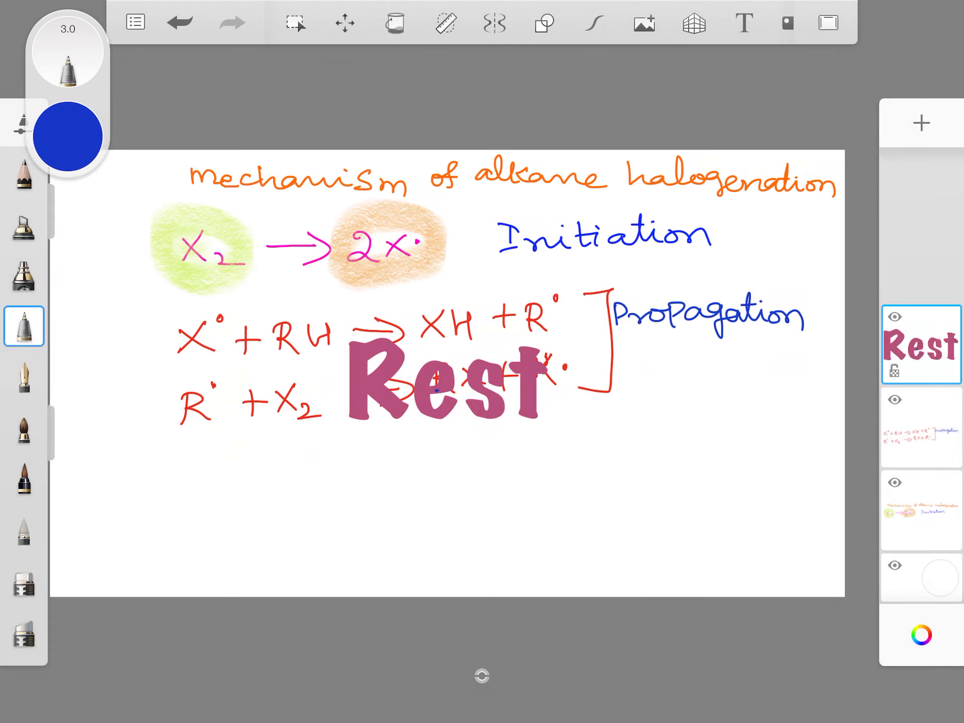
# - Turn on perspective guides in 2-Point Mode across the page
pyautogui.click(693, 23)
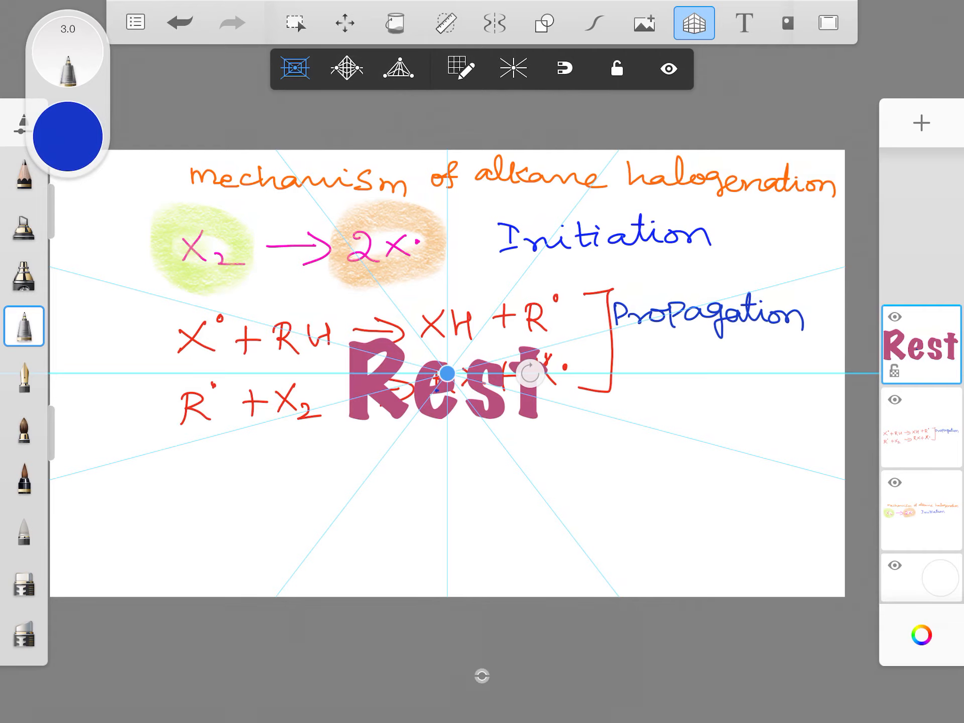
pyautogui.click(345, 67)
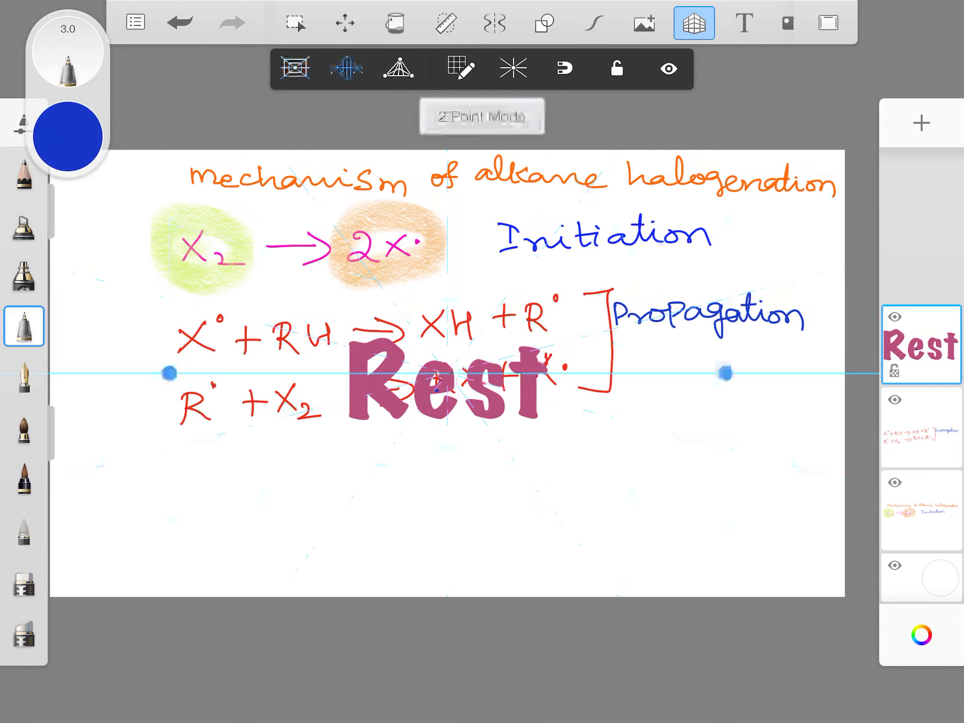
pyautogui.click(346, 68)
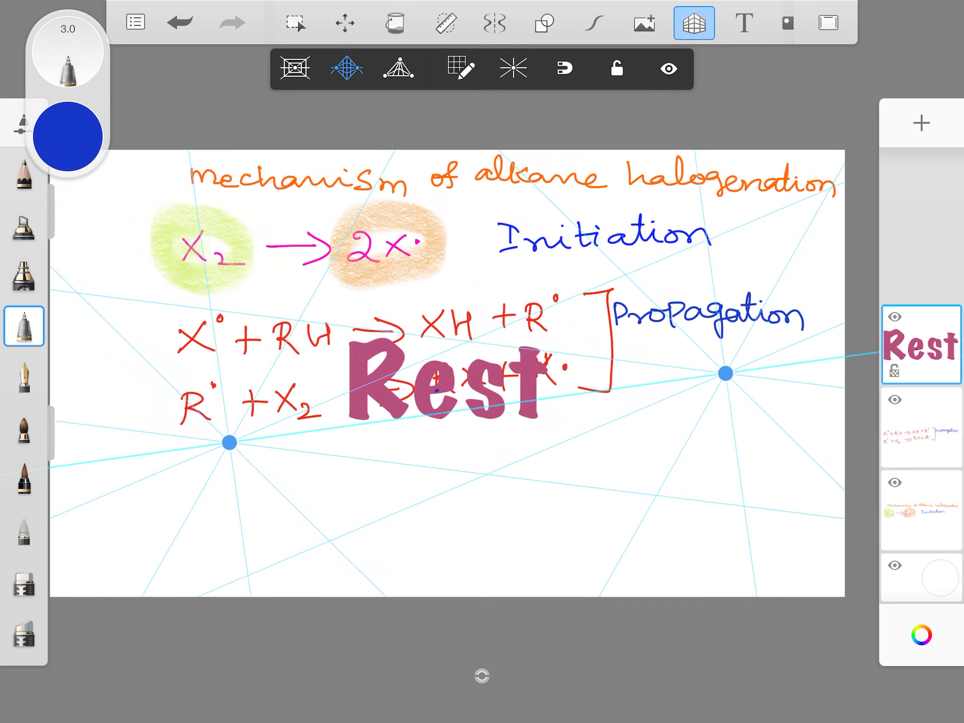